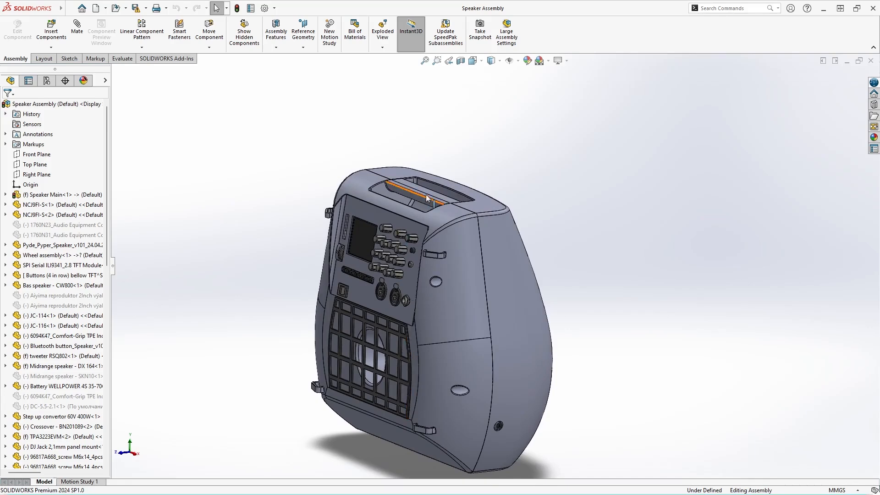
pyautogui.moveTo(498, 426)
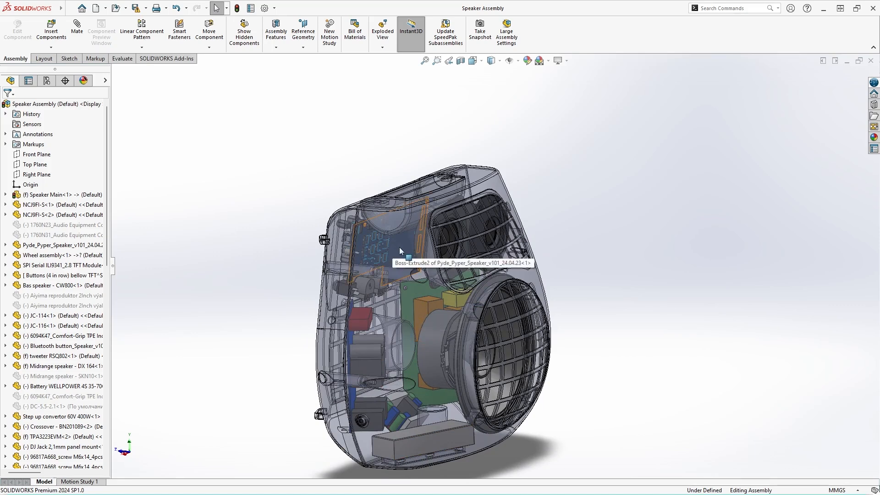
pyautogui.moveTo(375, 249)
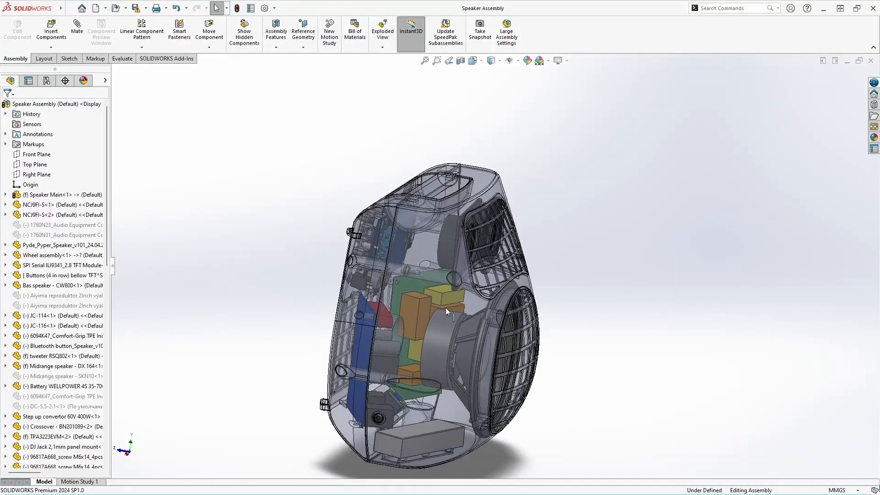
pyautogui.moveTo(425, 332)
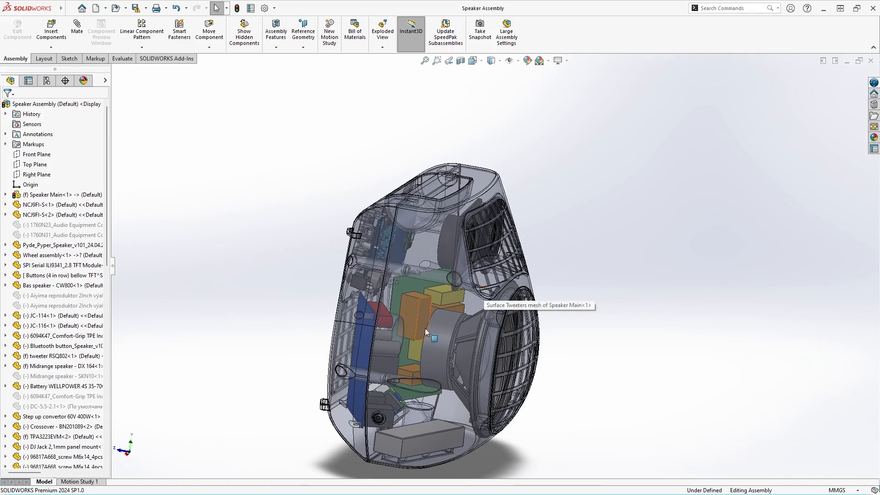